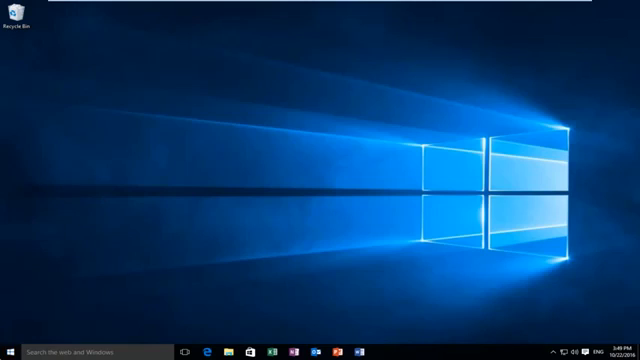
Step: Open Personalization settings from the desktop's right-click menu
{"action": "left_click", "coordinate": [10, 345]}
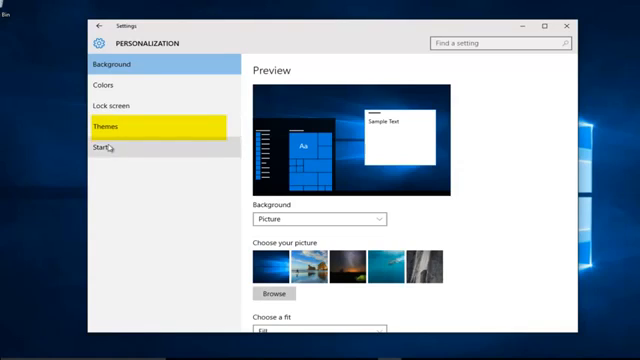
Step: Go to Themes and open Desktop icon settings under Related Settings
{"action": "left_click", "coordinate": [100, 124]}
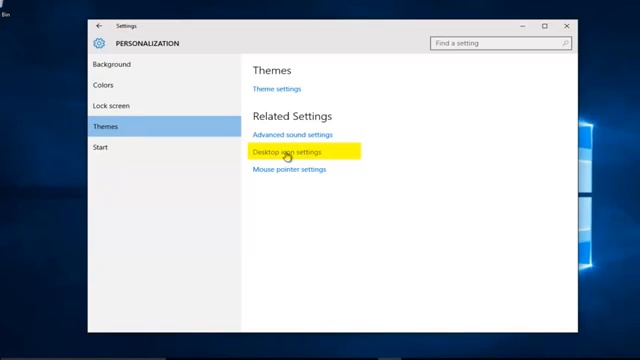
{"action": "left_click", "coordinate": [291, 151]}
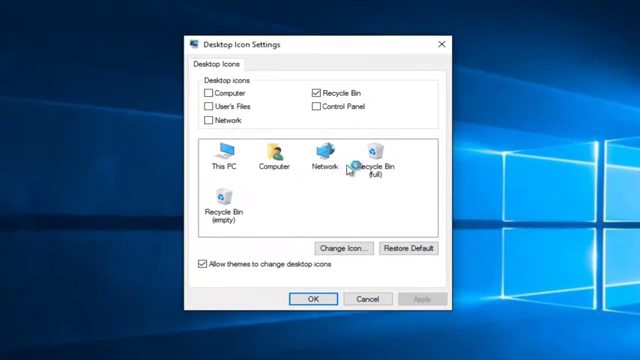
Step: Select Recycle Bin (full) and open its Change Icon dialog
{"action": "left_click", "coordinate": [378, 160]}
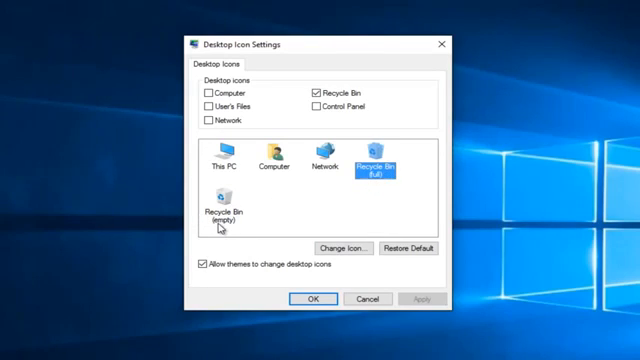
{"action": "mouse_move", "coordinate": [250, 221]}
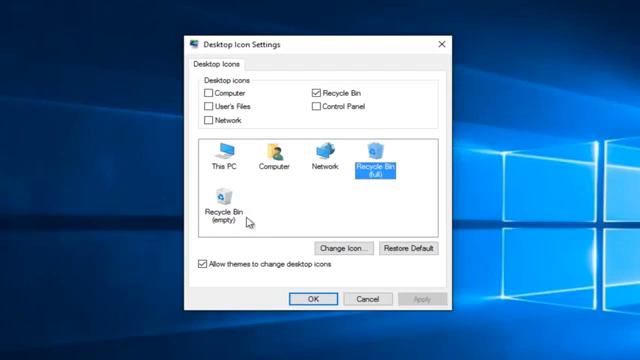
{"action": "mouse_move", "coordinate": [350, 163]}
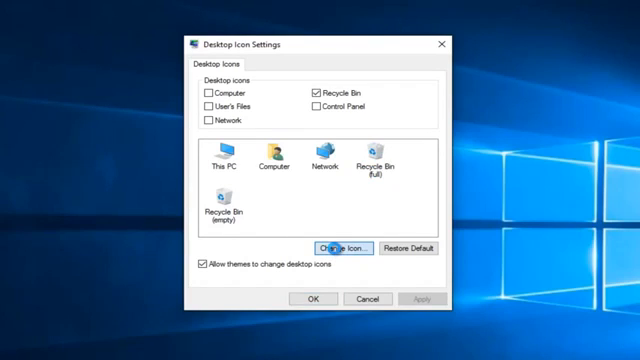
{"action": "left_click", "coordinate": [348, 246]}
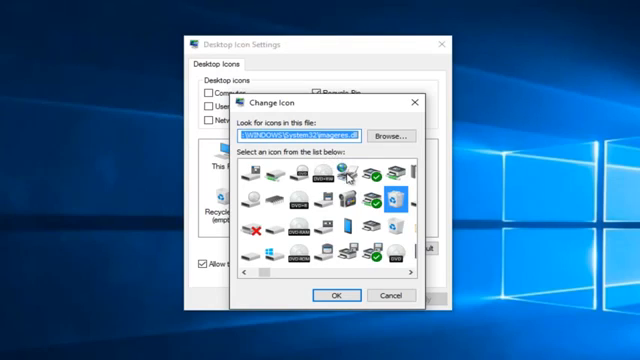
Step: Browse the imageres.dll icons and choose the printer-like icon for the full bin
{"action": "left_click", "coordinate": [272, 193]}
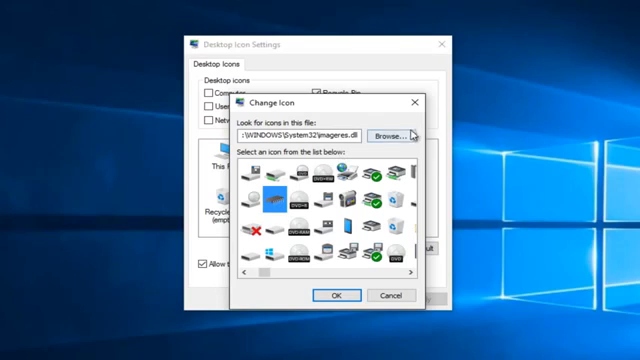
{"action": "left_click", "coordinate": [389, 130]}
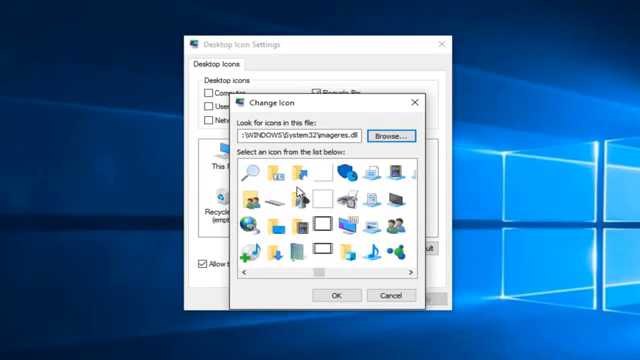
{"action": "scroll", "scroll_direction": "right", "scroll_amount": 3}
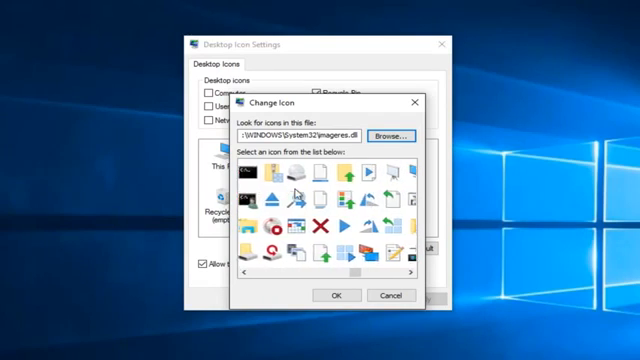
{"action": "scroll", "scroll_direction": "right", "scroll_amount": 3}
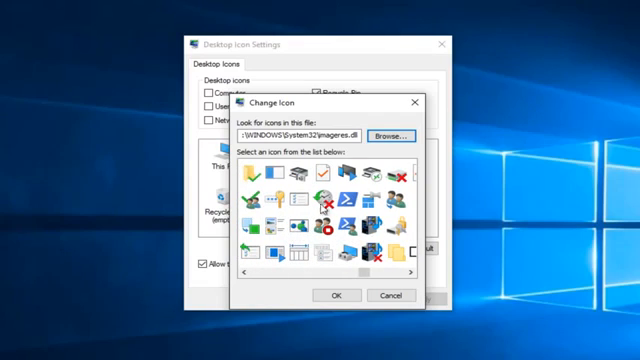
{"action": "left_click", "coordinate": [375, 178]}
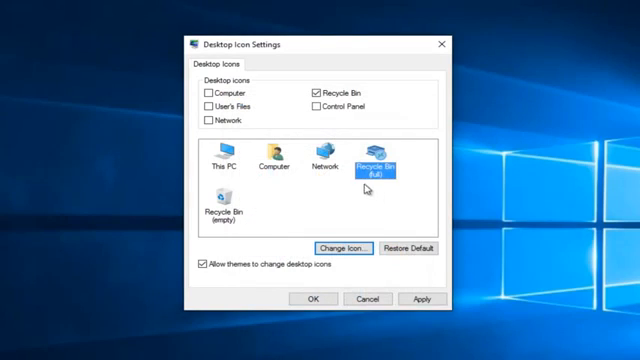
Step: Set the empty Recycle Bin to the DVD disc icon and apply both icon changes
{"action": "left_click", "coordinate": [223, 198]}
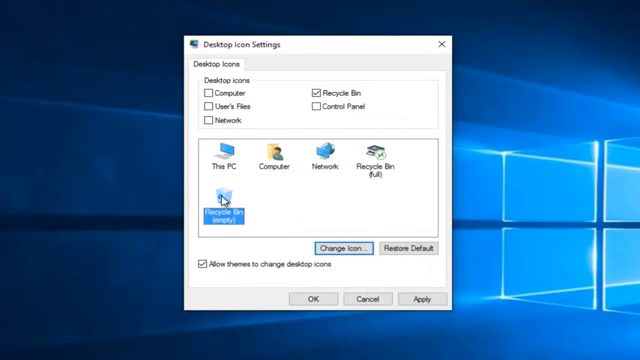
{"action": "left_click", "coordinate": [351, 247]}
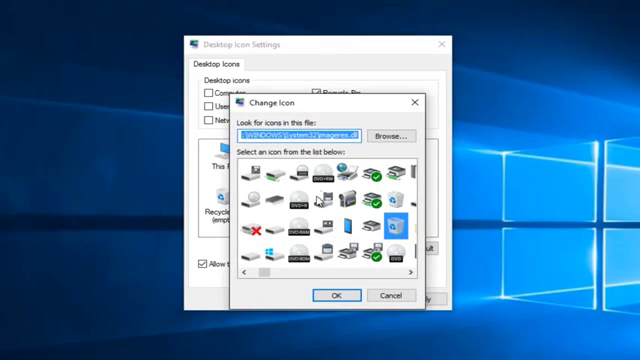
{"action": "left_click", "coordinate": [305, 248]}
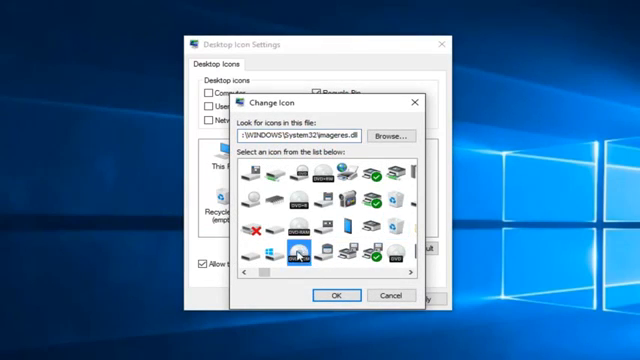
{"action": "left_click", "coordinate": [335, 295]}
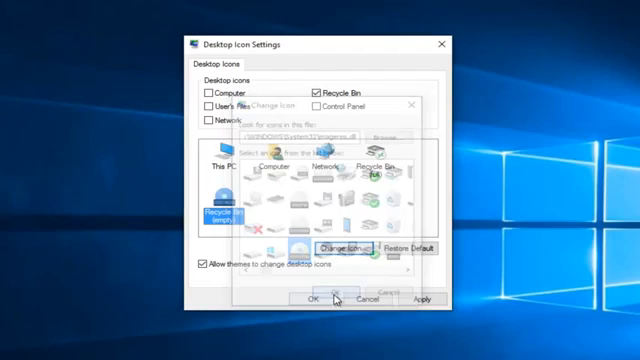
{"action": "left_click", "coordinate": [315, 298]}
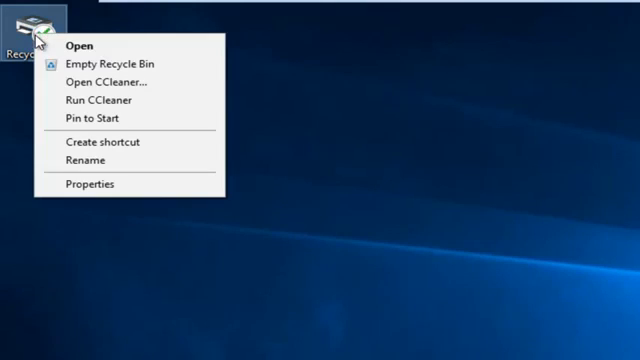
Step: Choose Empty Recycle Bin from the desktop Recycle Bin's context menu
{"action": "left_click", "coordinate": [113, 64]}
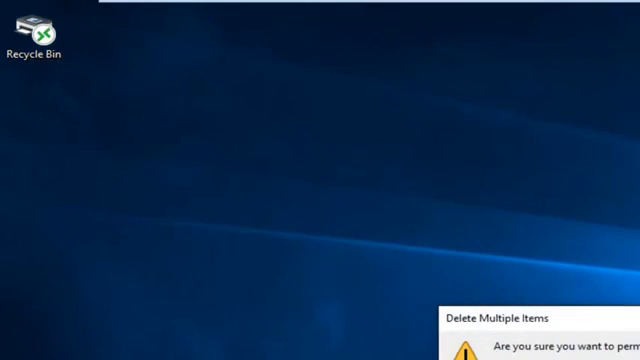